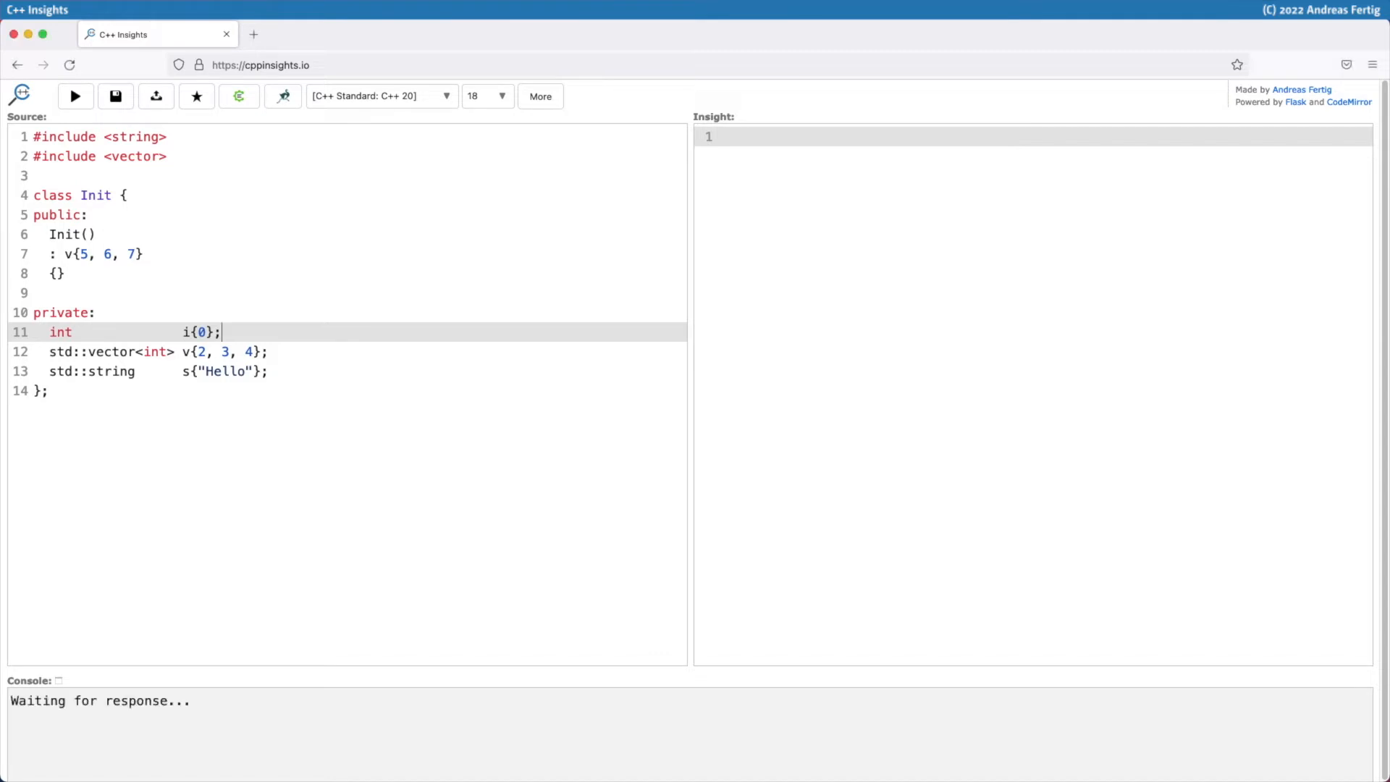
Run Insights on the Init class and point out the i{0} initializer in the output.
left_click(74, 95)
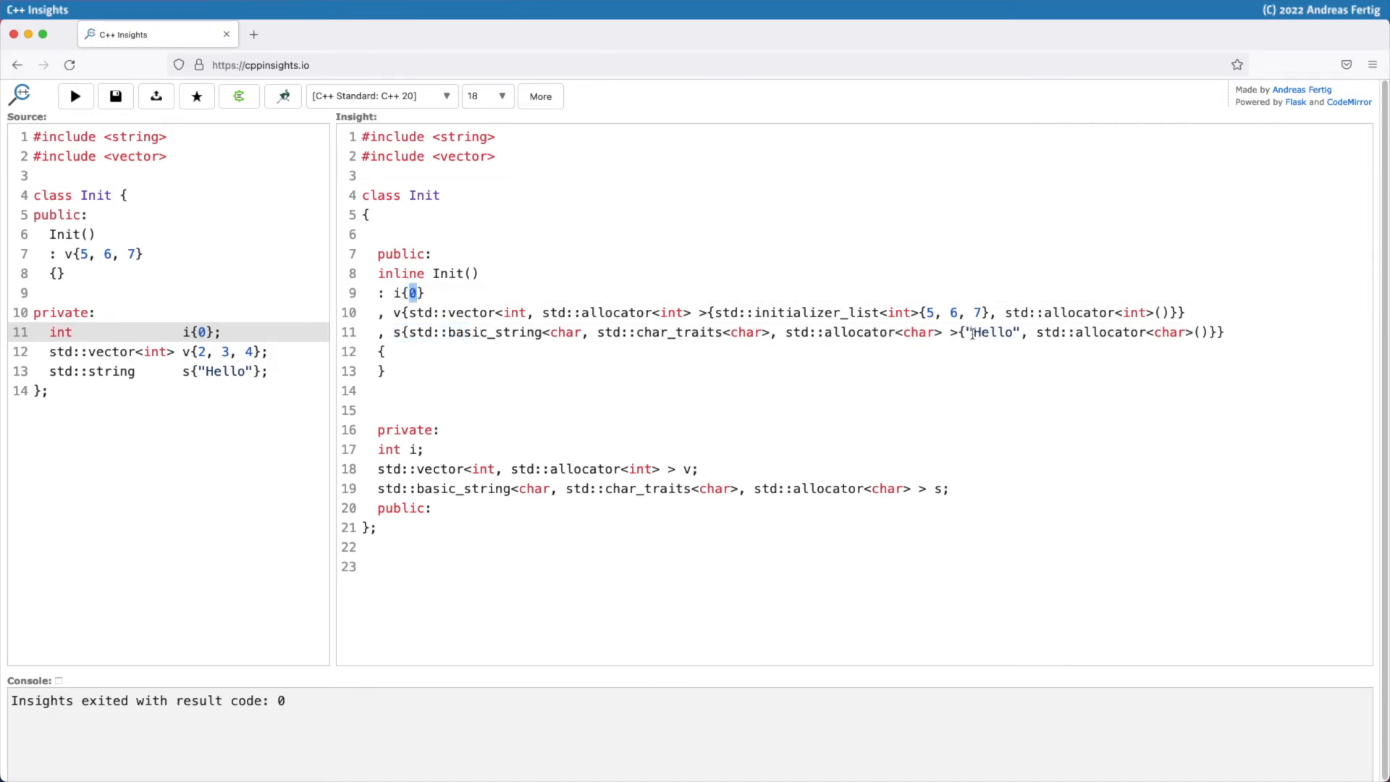
double_click(994, 333)
type(" =")
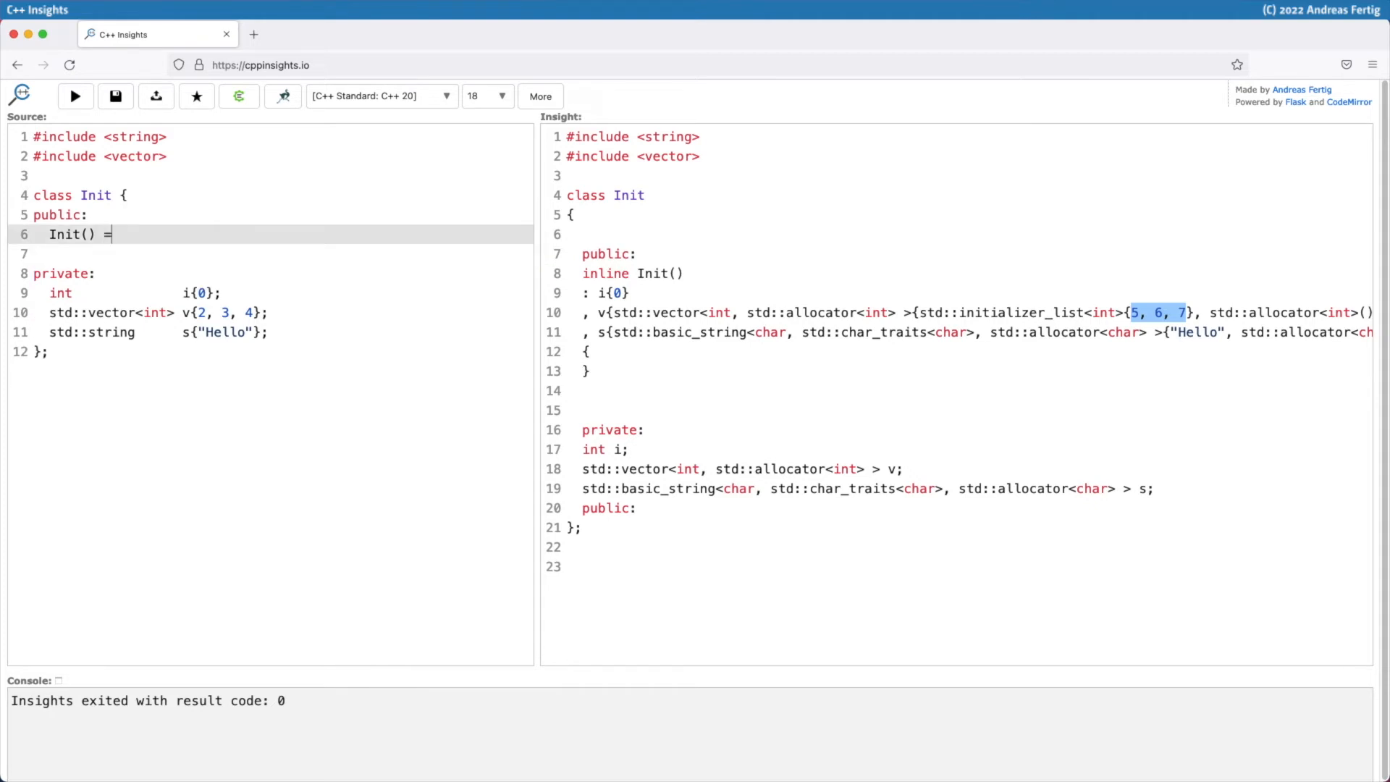
Replace Init()'s body with '= default;' and rerun to get the inline constexpr defaulted constructor.
type("default")
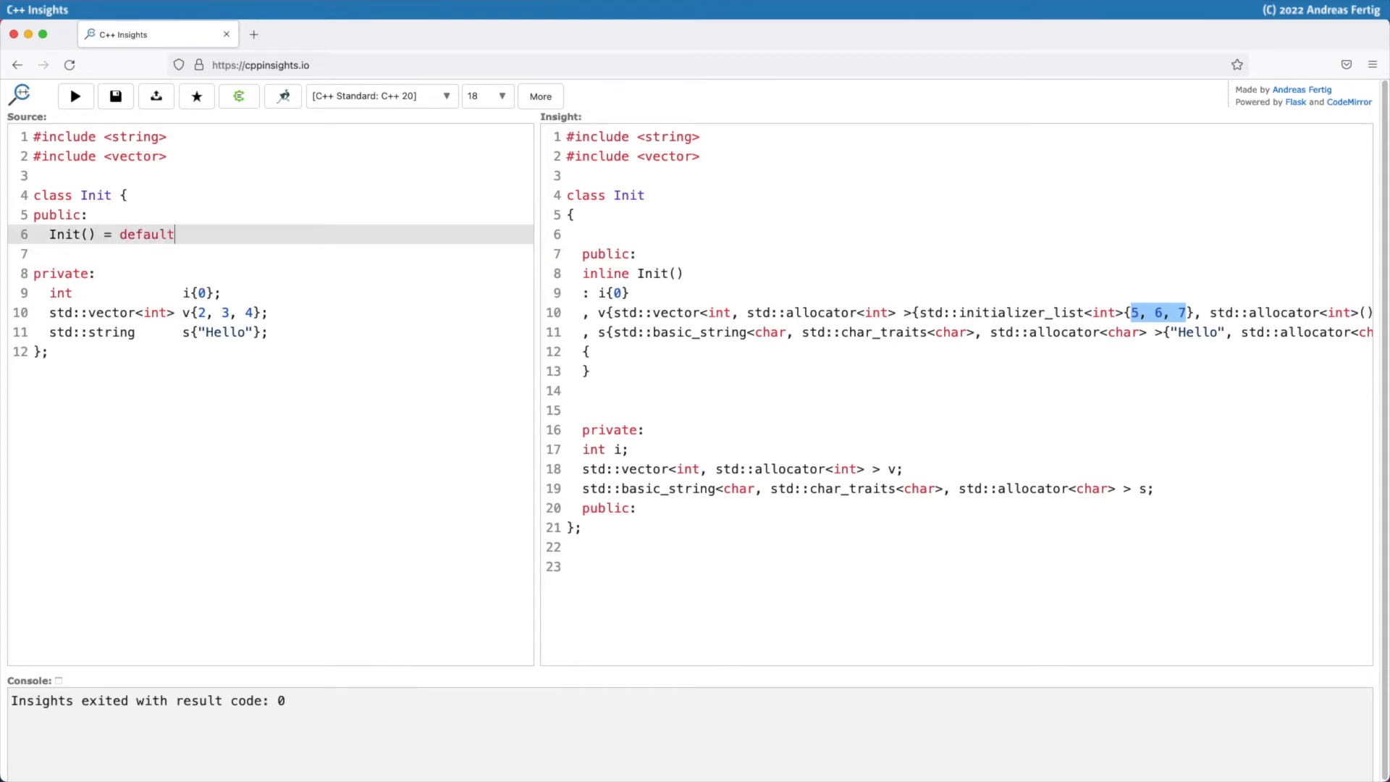
type(";")
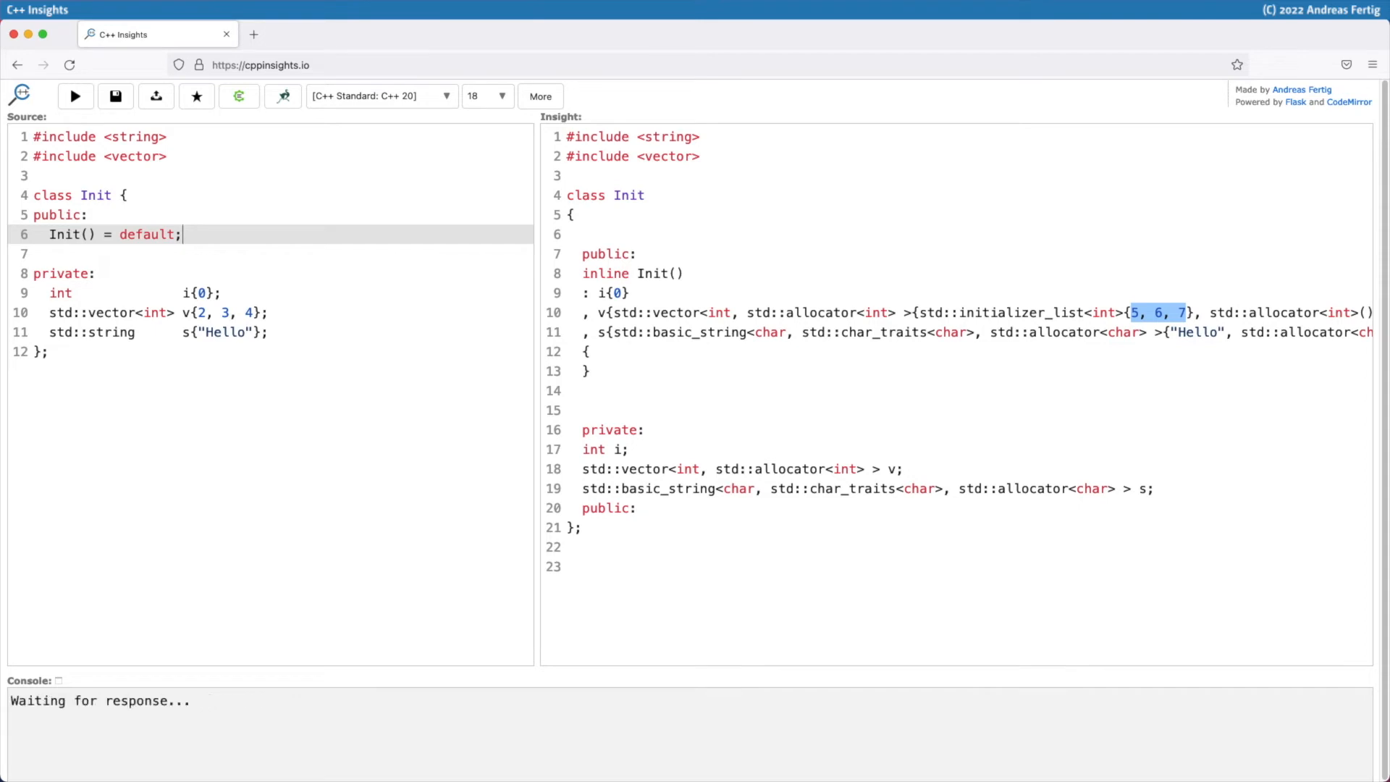
left_click(74, 95)
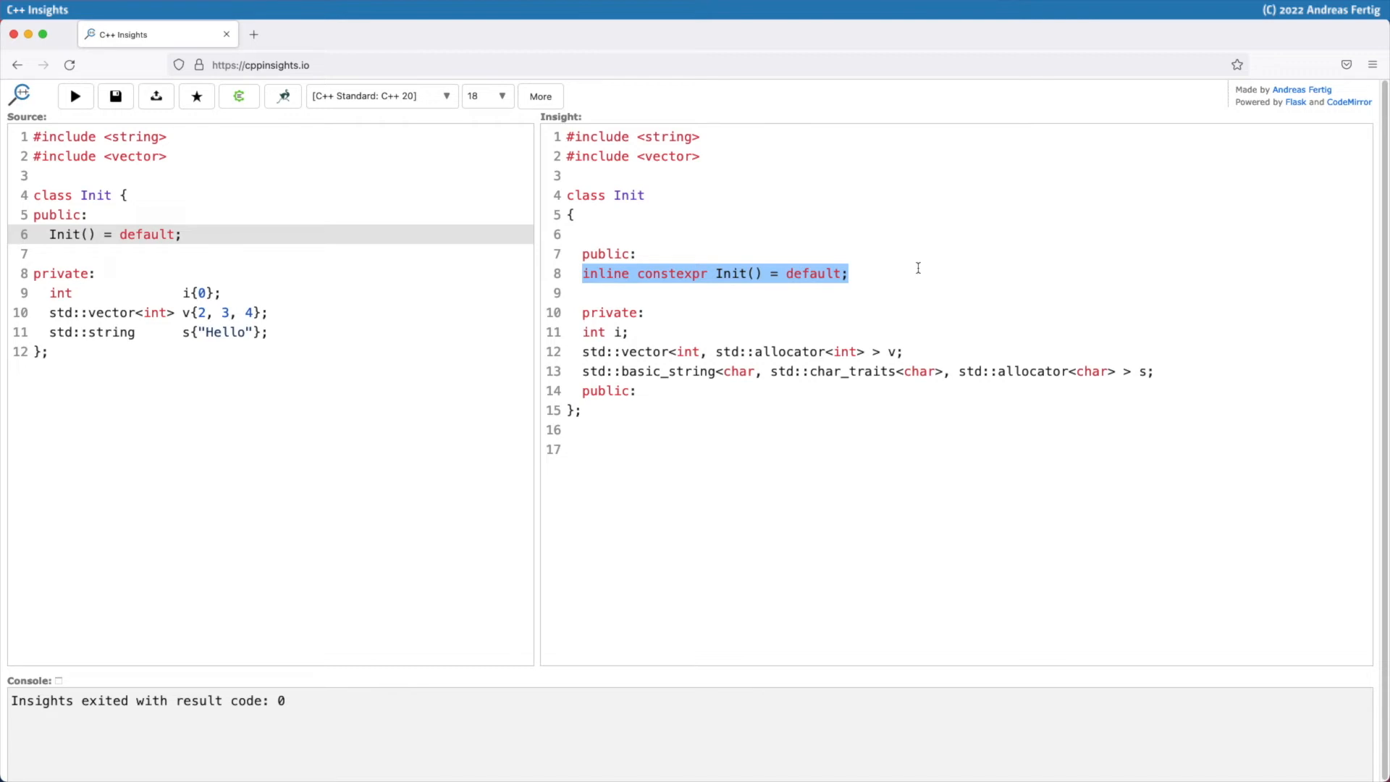
mouse_move(590, 332)
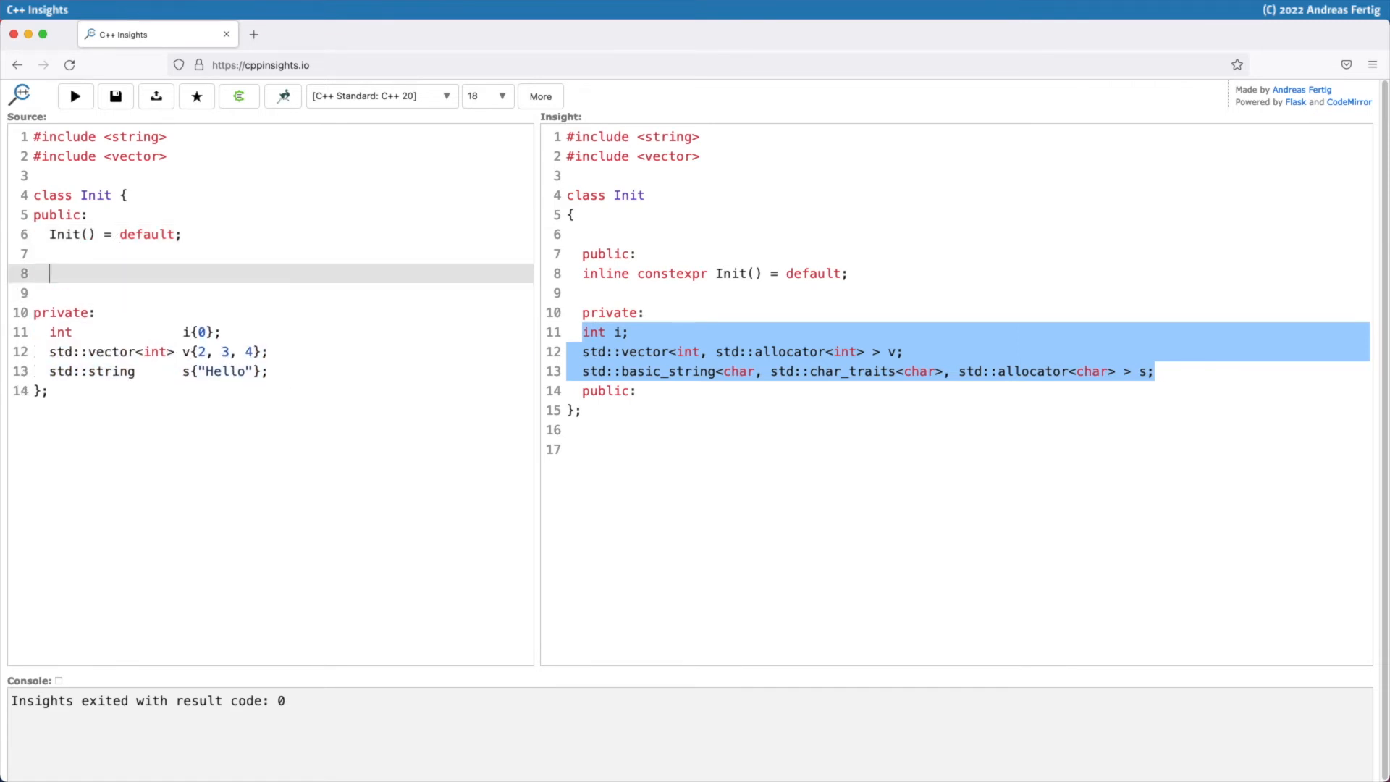
Add 'Init(int x) : i{x} {}', rerun, and mark the generated v and s initializers.
type("Int")
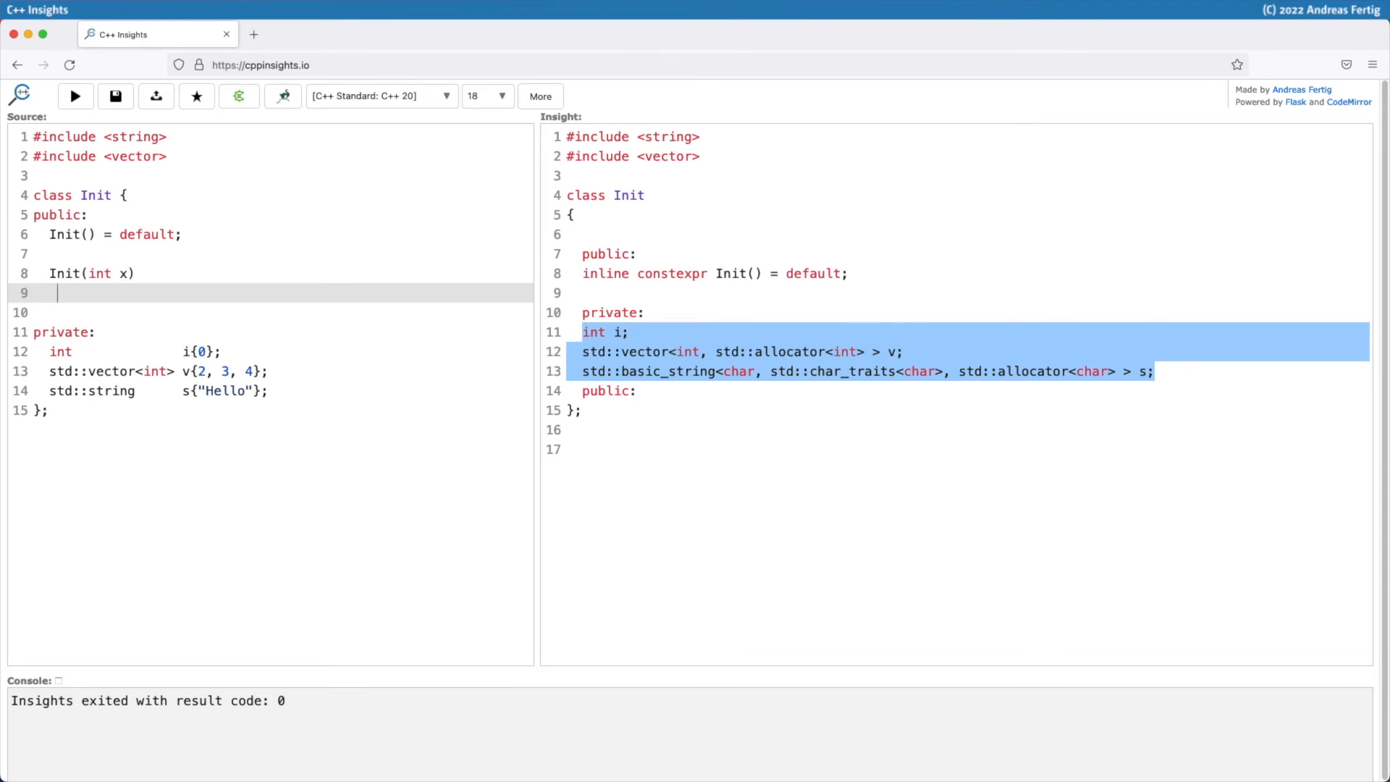
type("\"")
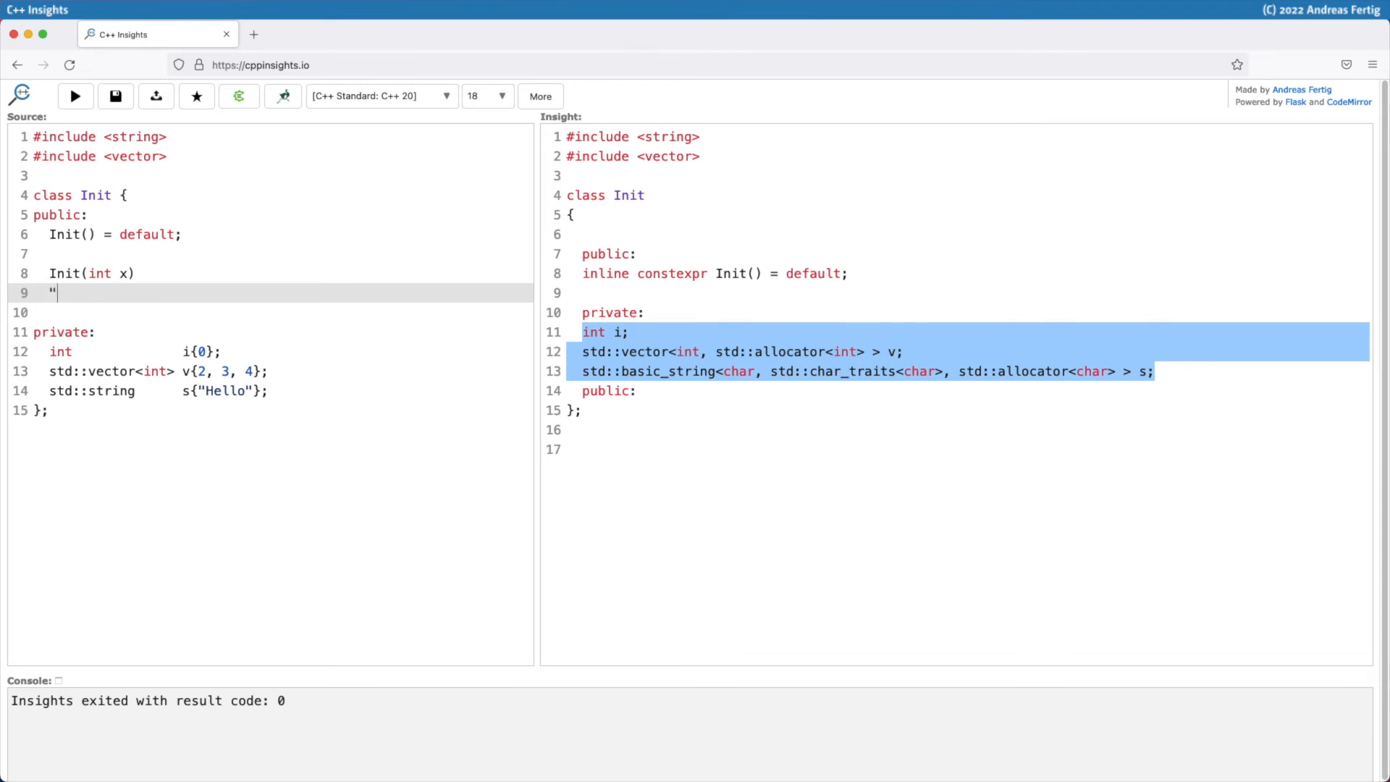
type(":")
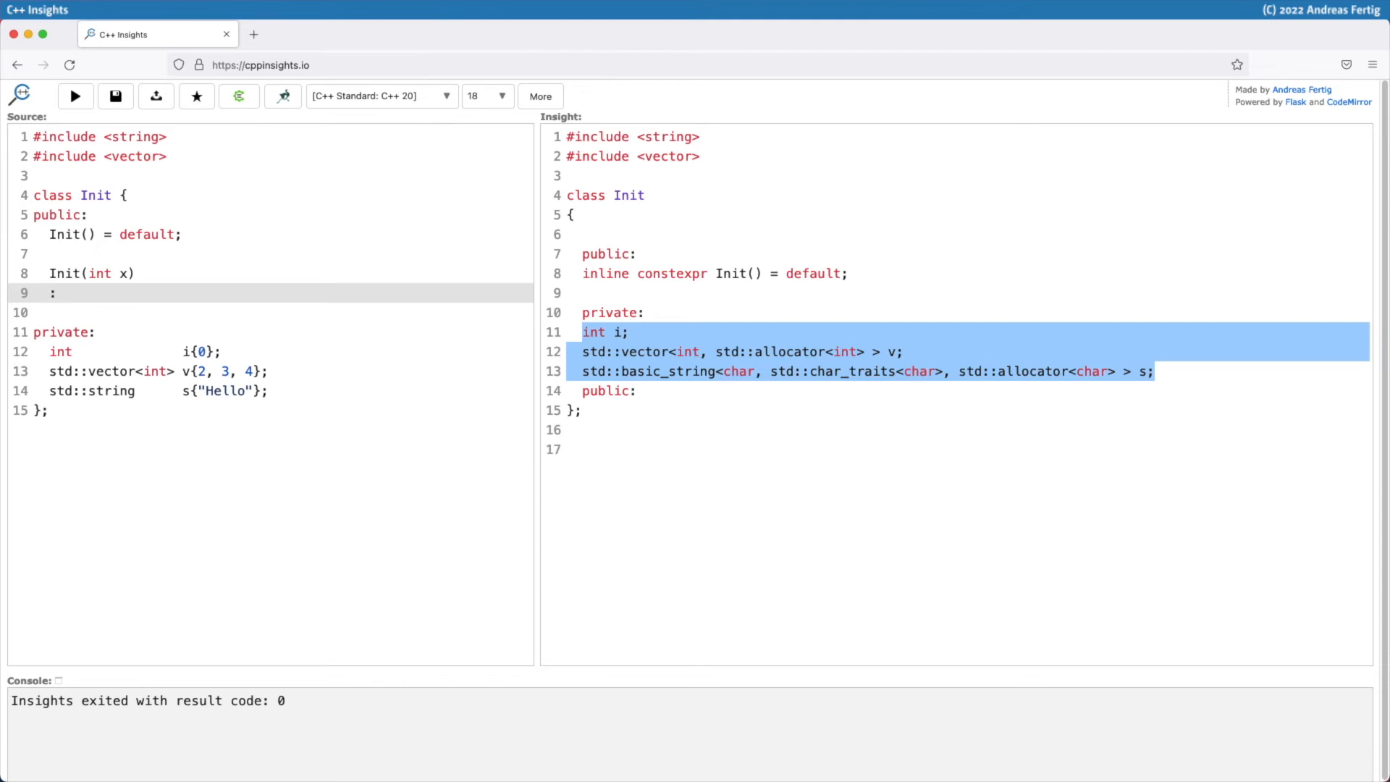
type("i{x}")
type("{}")
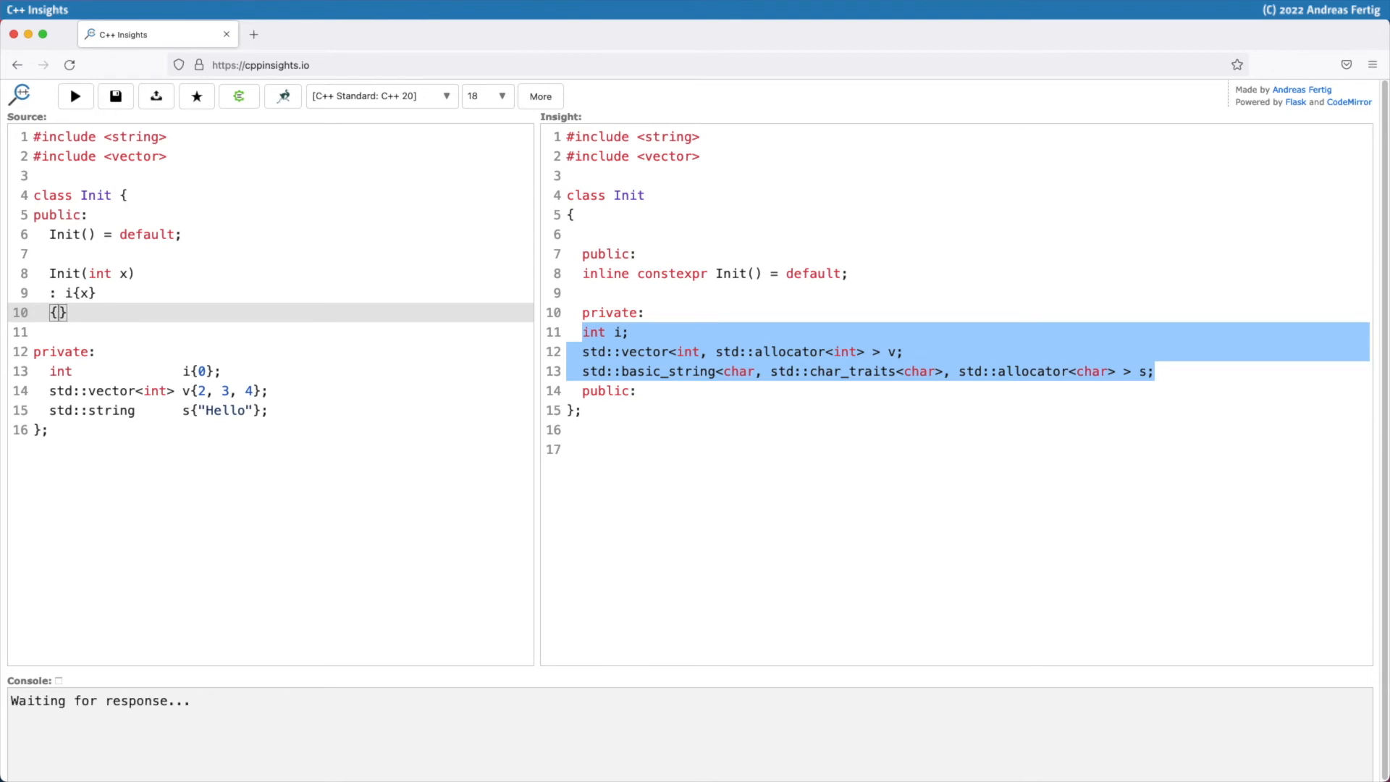
left_click(73, 95)
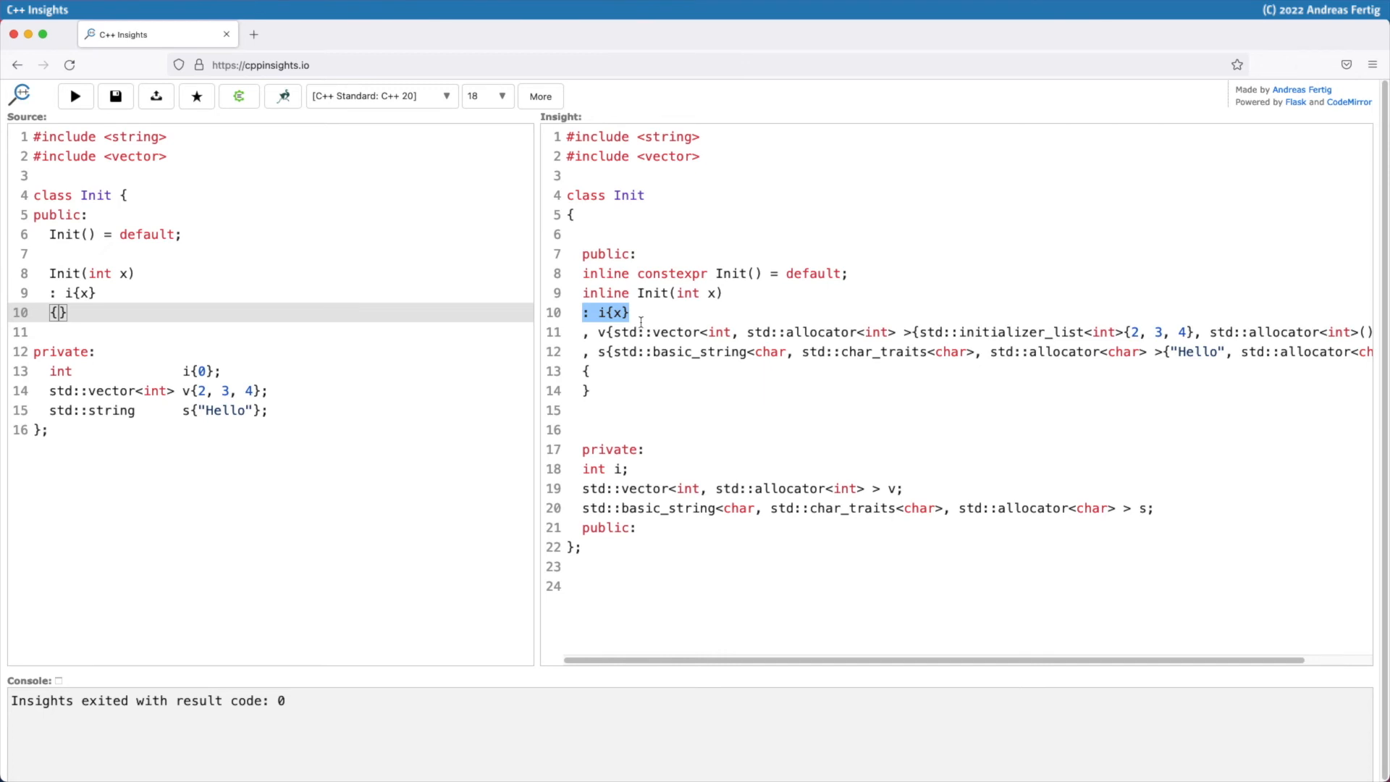
left_click_drag(585, 313, 1229, 350)
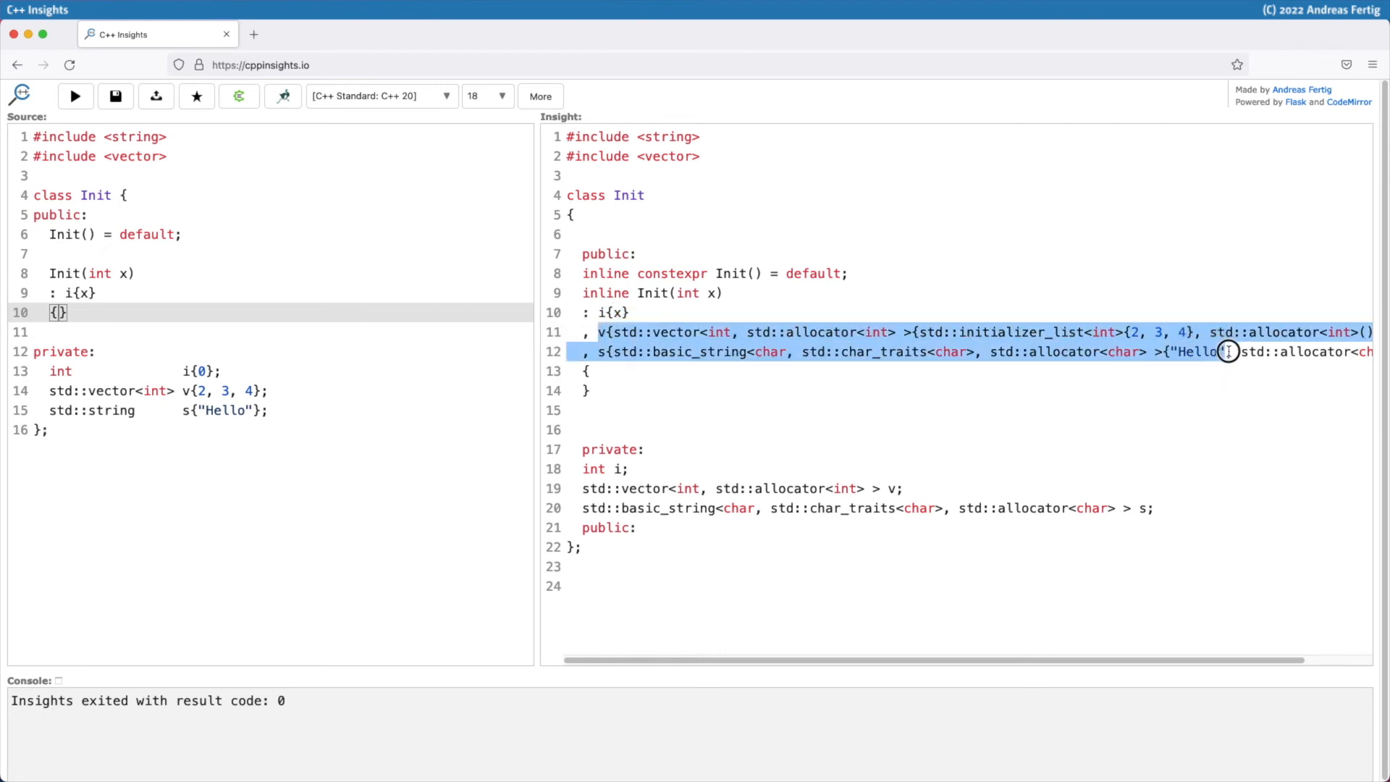